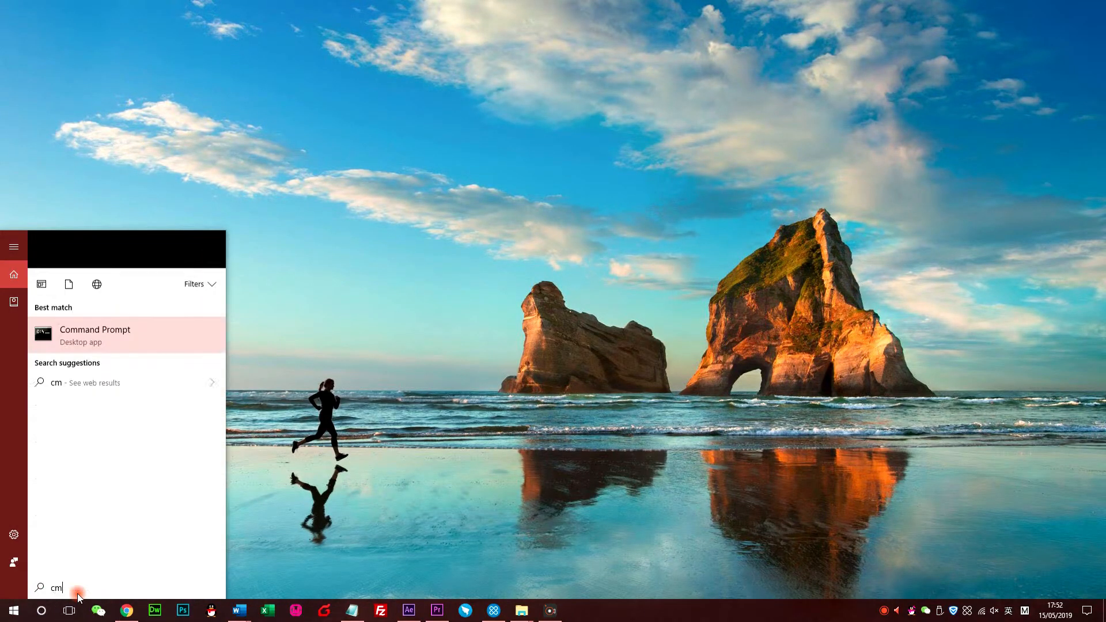
# - Launch Command Prompt from the Start search results using Run as administrator
pyautogui.rightClick(93, 334)
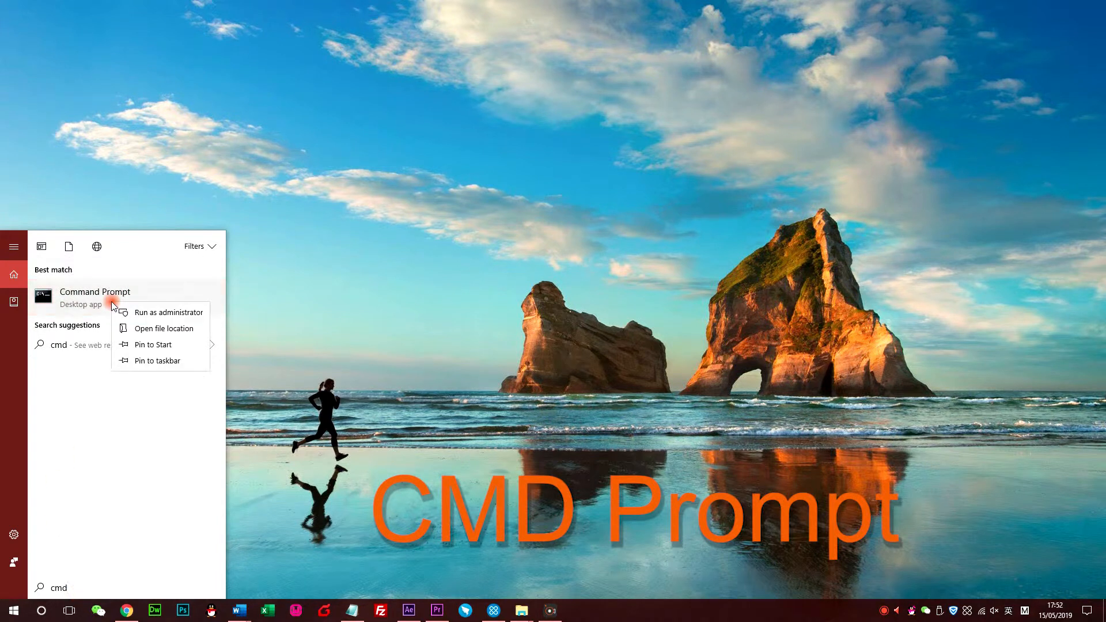
pyautogui.click(169, 313)
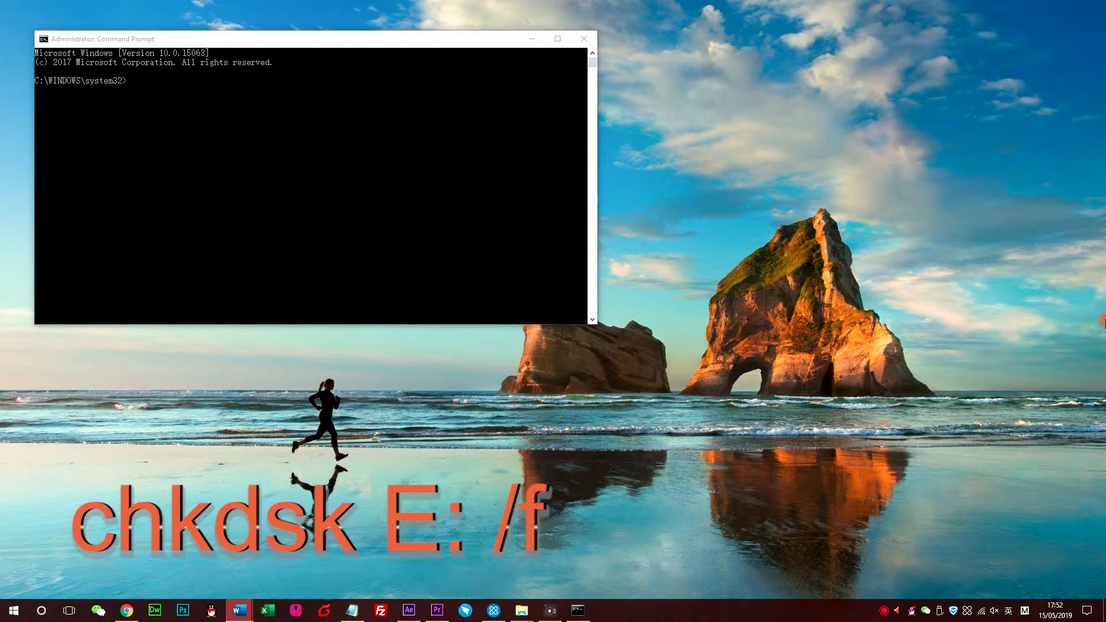
# - Run 'chkdsk E: /f' to check and repair drive E, which reports no problems
pyautogui.click(174, 90)
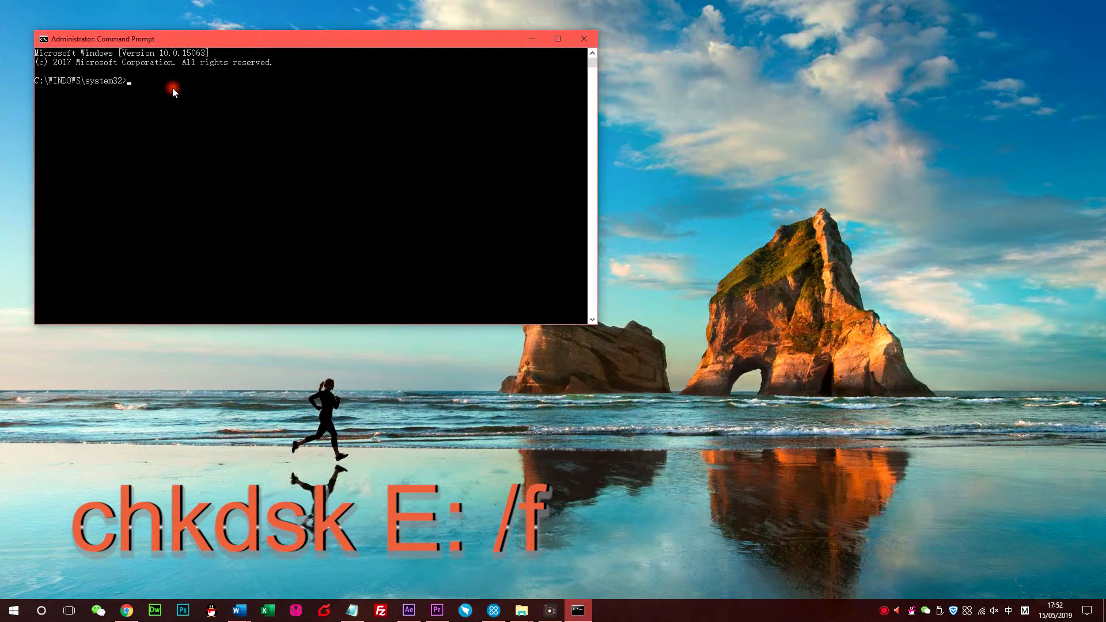
pyautogui.write('chkdsk E: /f')
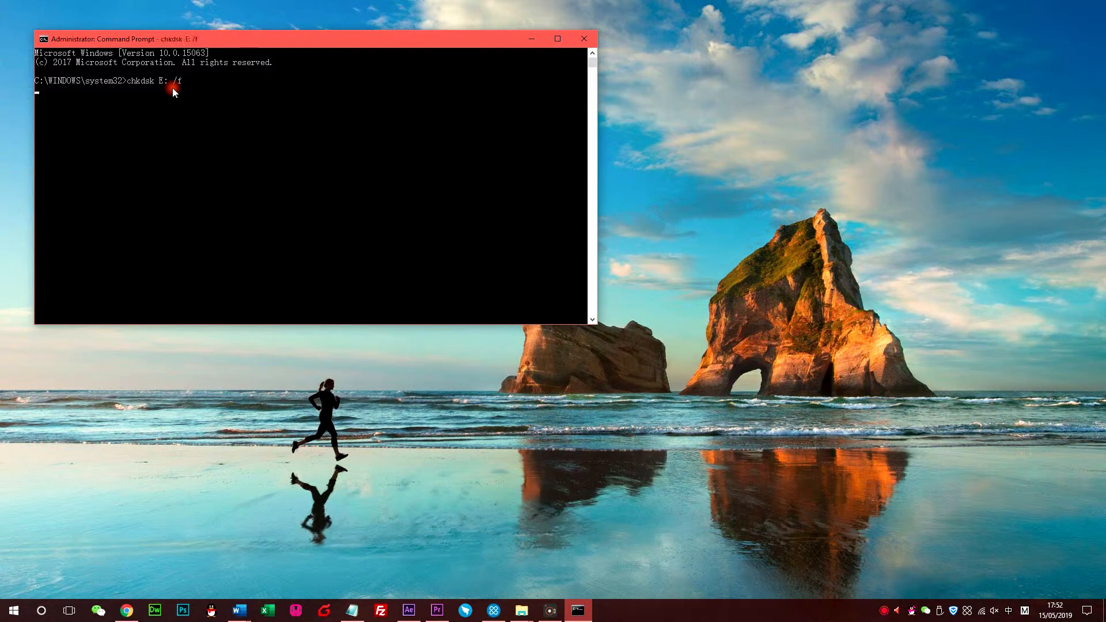
pyautogui.press('Return')
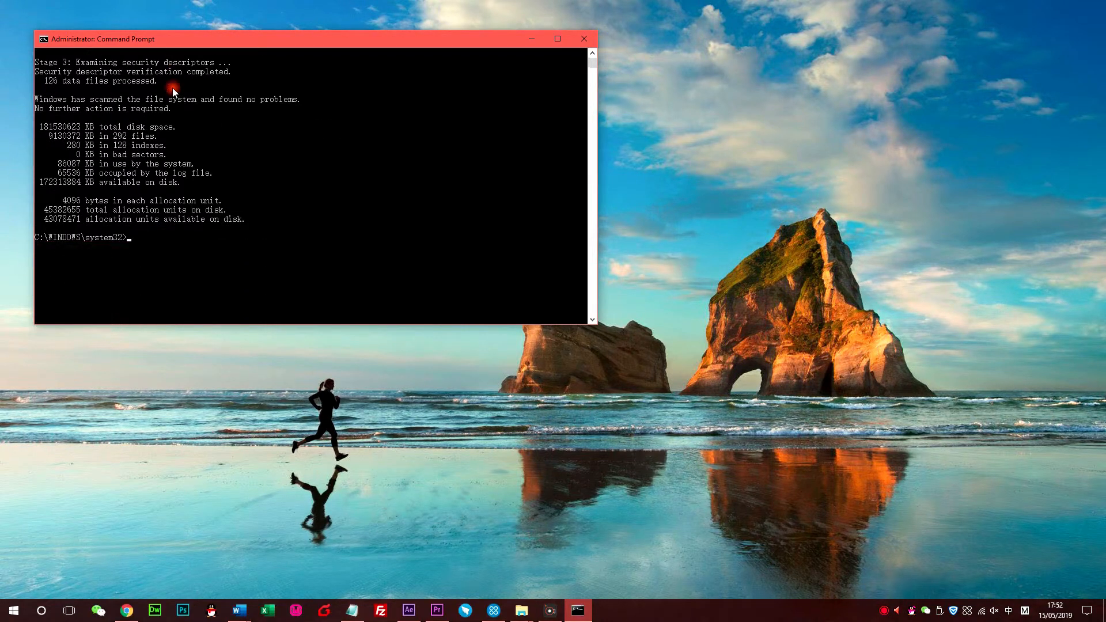
pyautogui.scroll(-3)
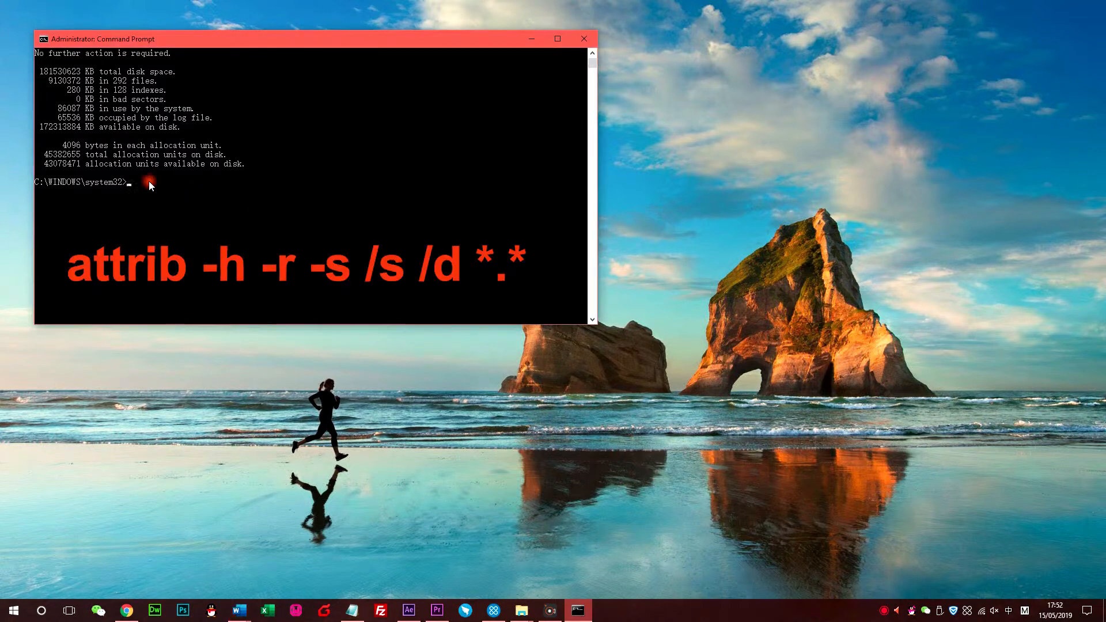
# - Run 'attrib -h -r -s /s /d *.*' to clear file attributes, then download FoneLab Data Retriever
pyautogui.write('attrib -h -r -s /s /d *.*')
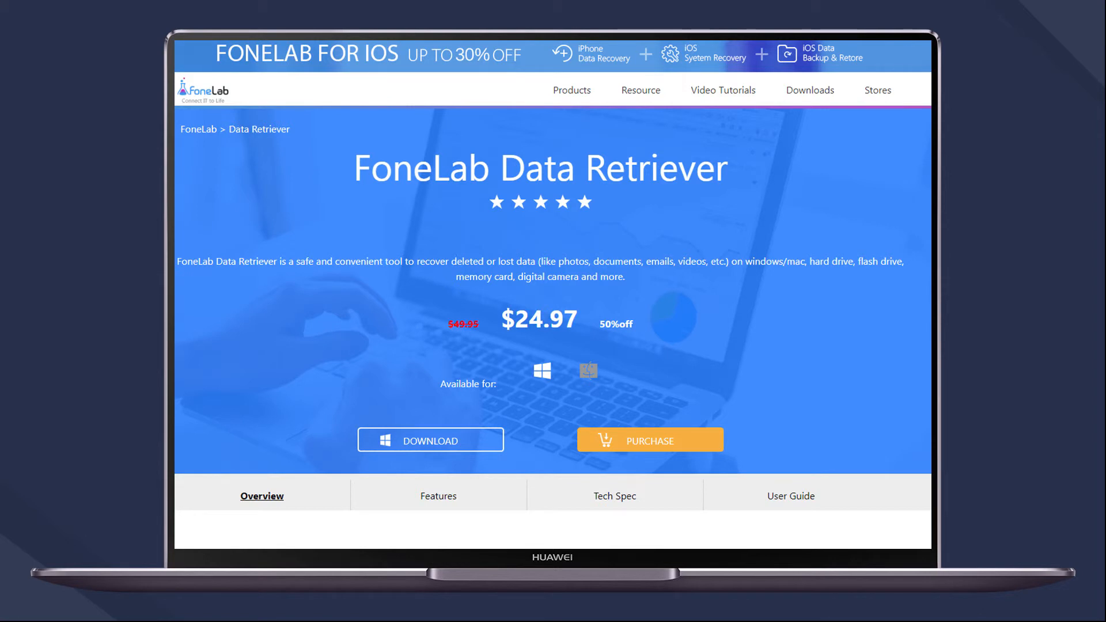
pyautogui.click(430, 440)
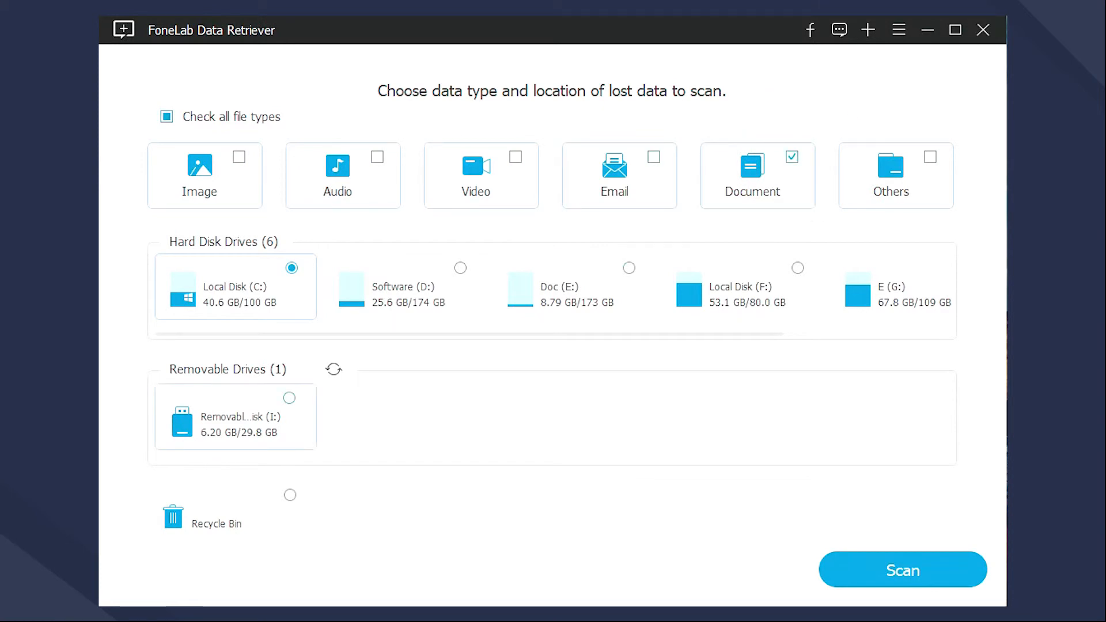
# - Scan Removable Disk (I:) for lost documents, finding 123 files
pyautogui.click(289, 397)
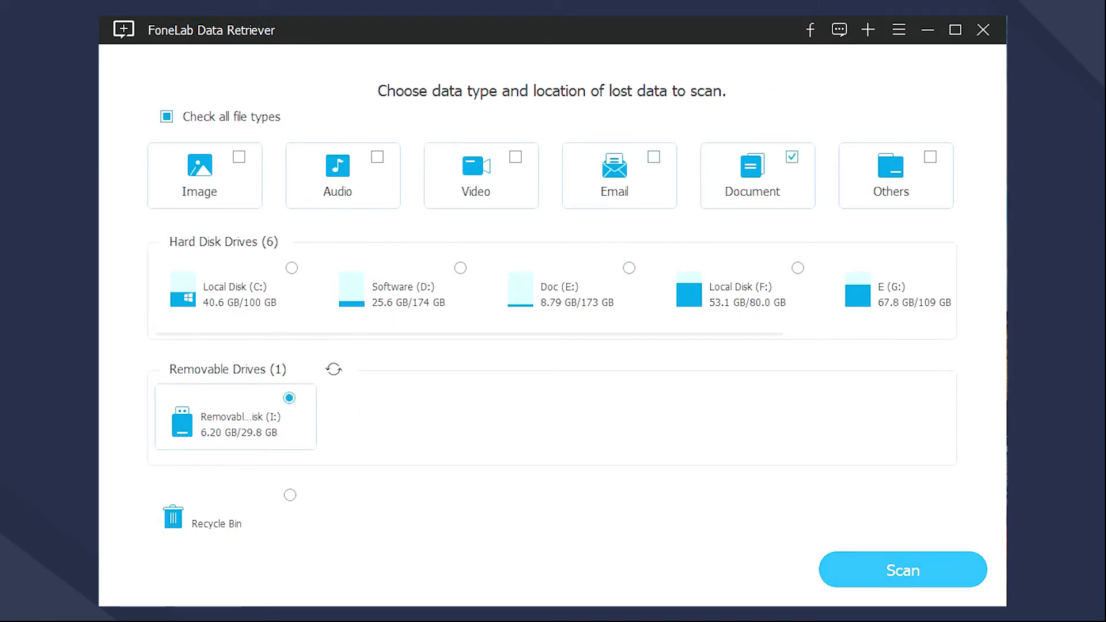
pyautogui.click(902, 570)
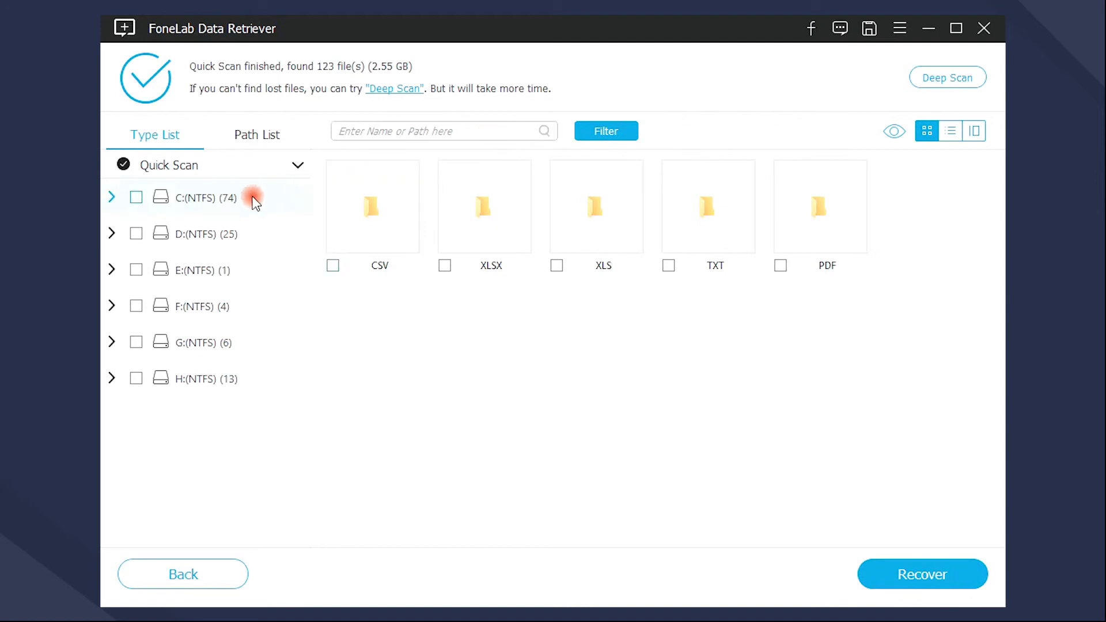
# - Select two Book1 copy XLSX workbooks from drive C's Document results and recover them
pyautogui.click(112, 197)
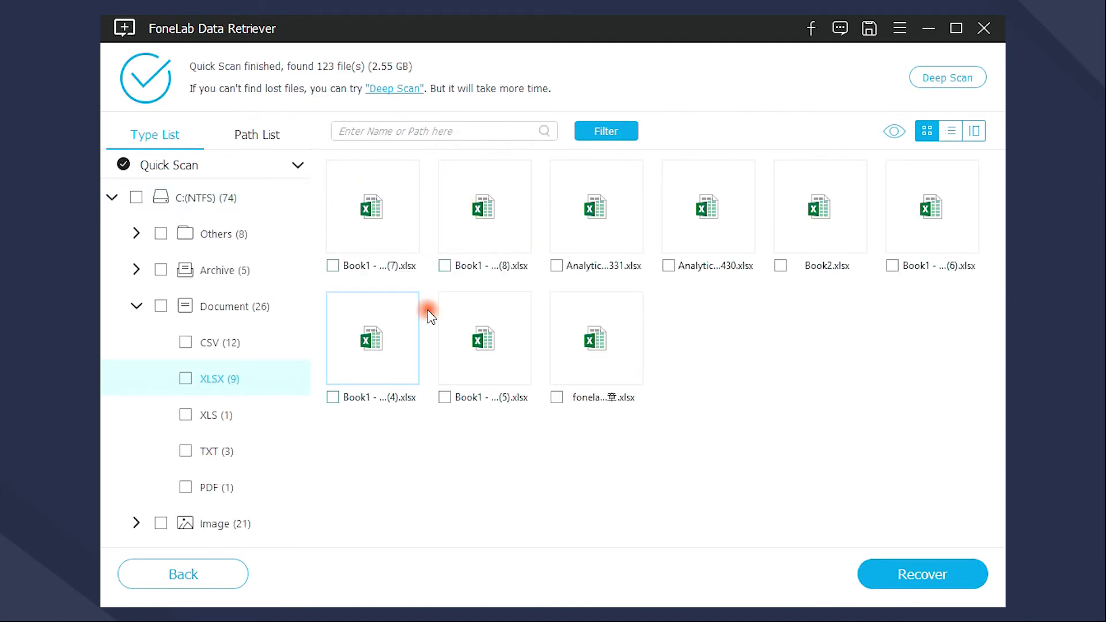
pyautogui.click(332, 264)
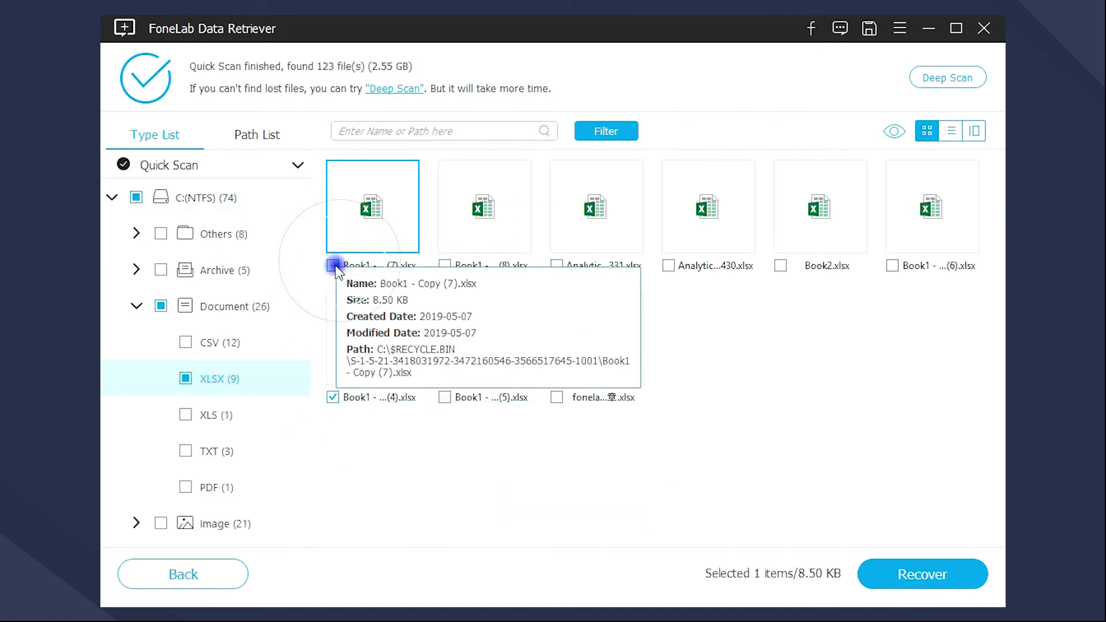
pyautogui.click(332, 265)
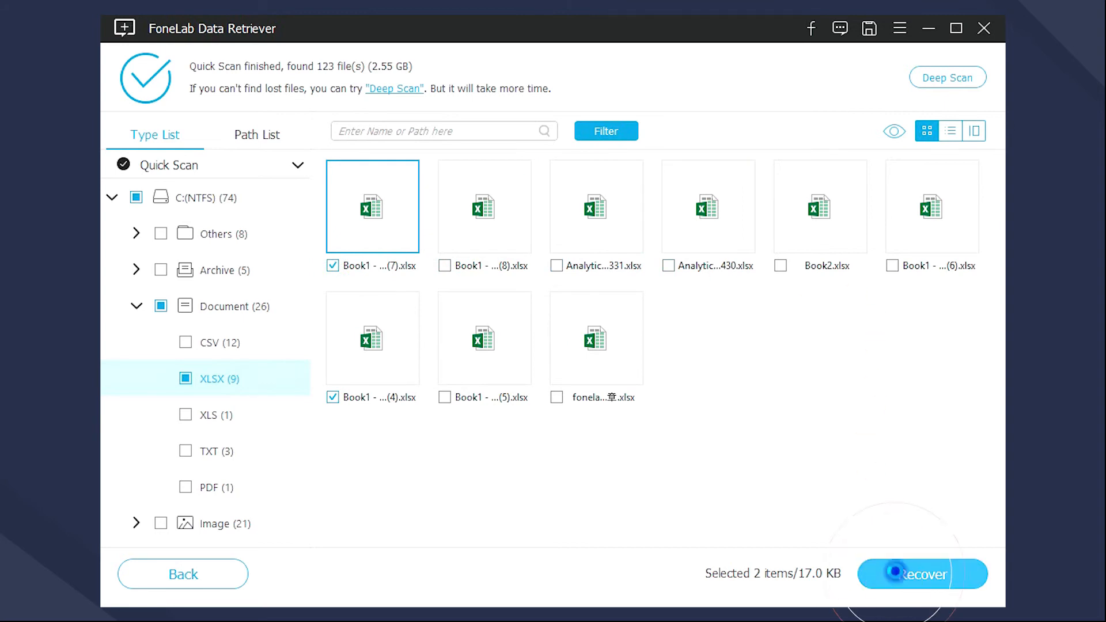